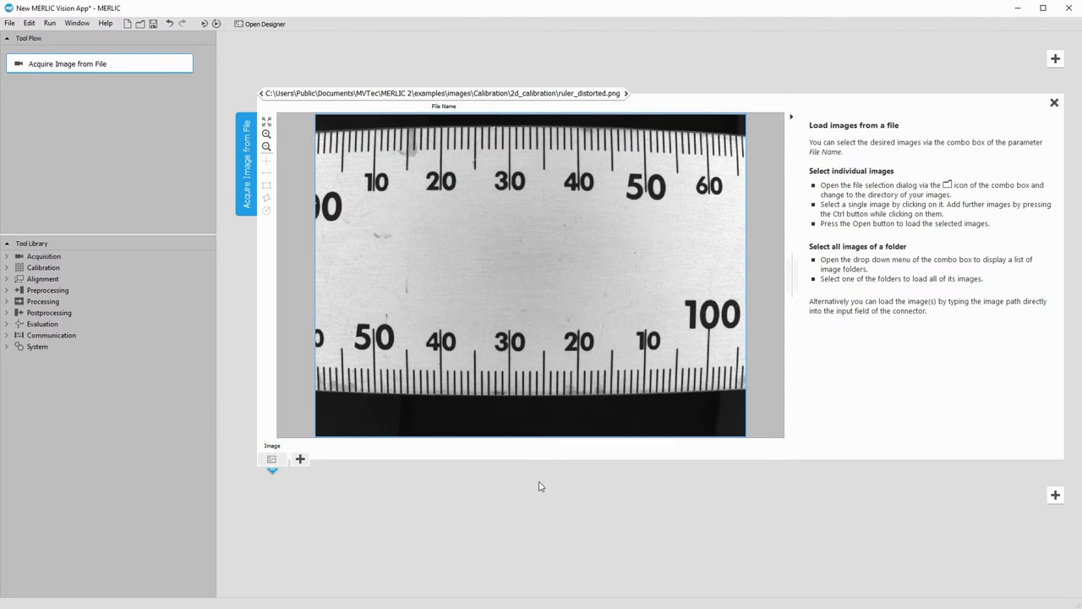
Load calibration_plate_distorted as the Acquire Image from File input
{"action": "left_click", "coordinate": [618, 74]}
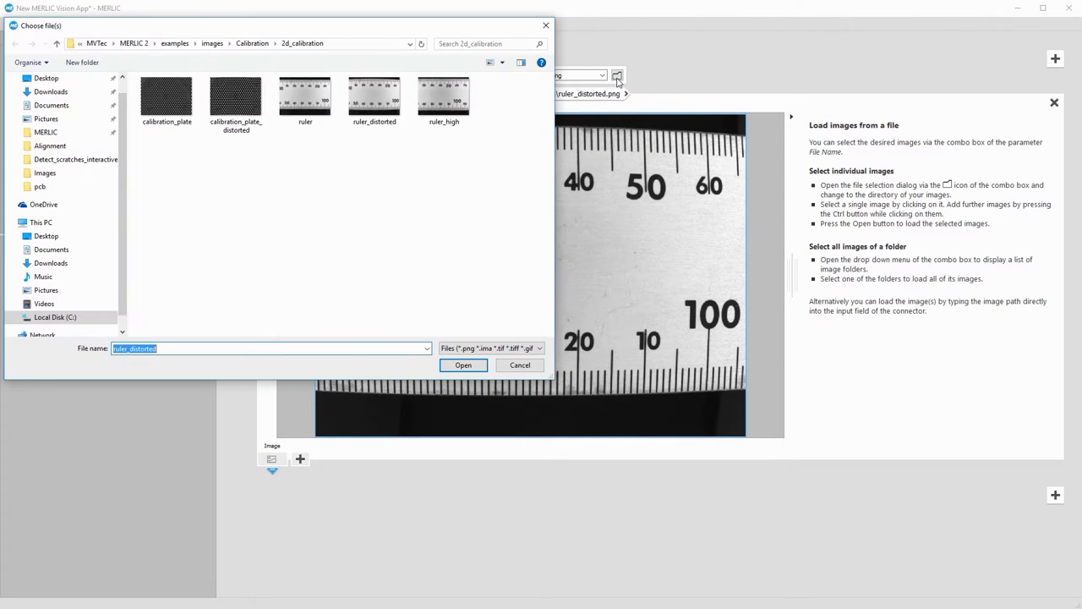
{"action": "left_click", "coordinate": [237, 95]}
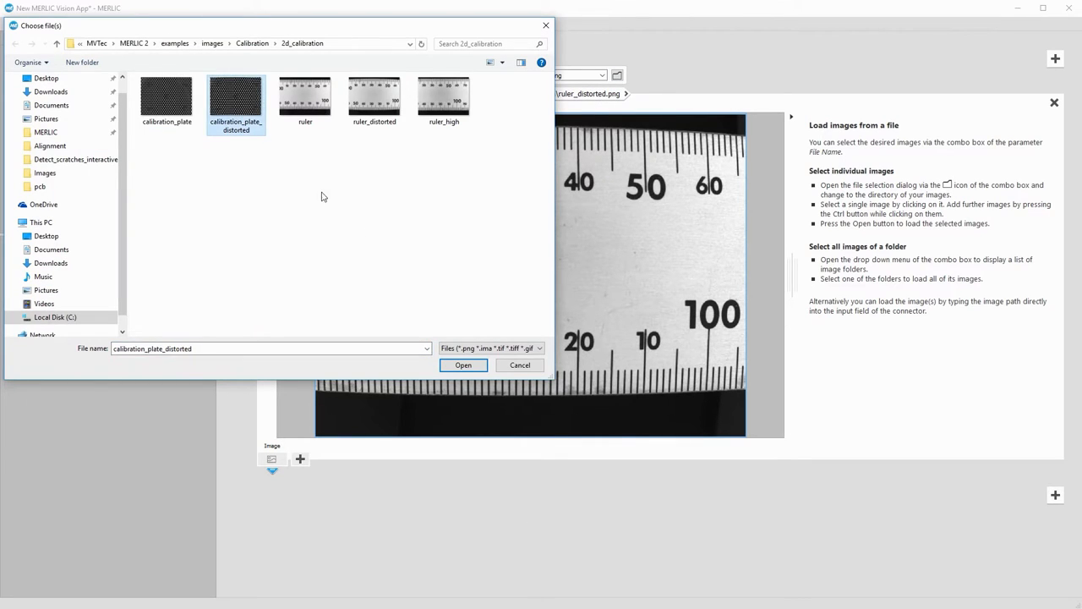
{"action": "left_click", "coordinate": [463, 365]}
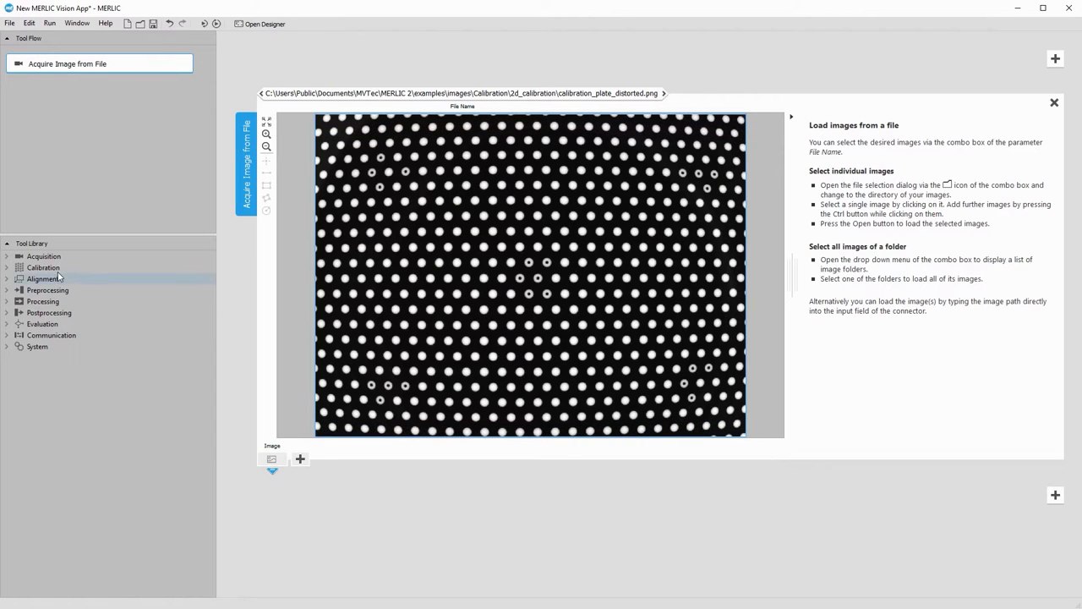
Add a Calibrate Camera step using the calplate_80mm.cpd plate descriptor
{"action": "left_click", "coordinate": [44, 267]}
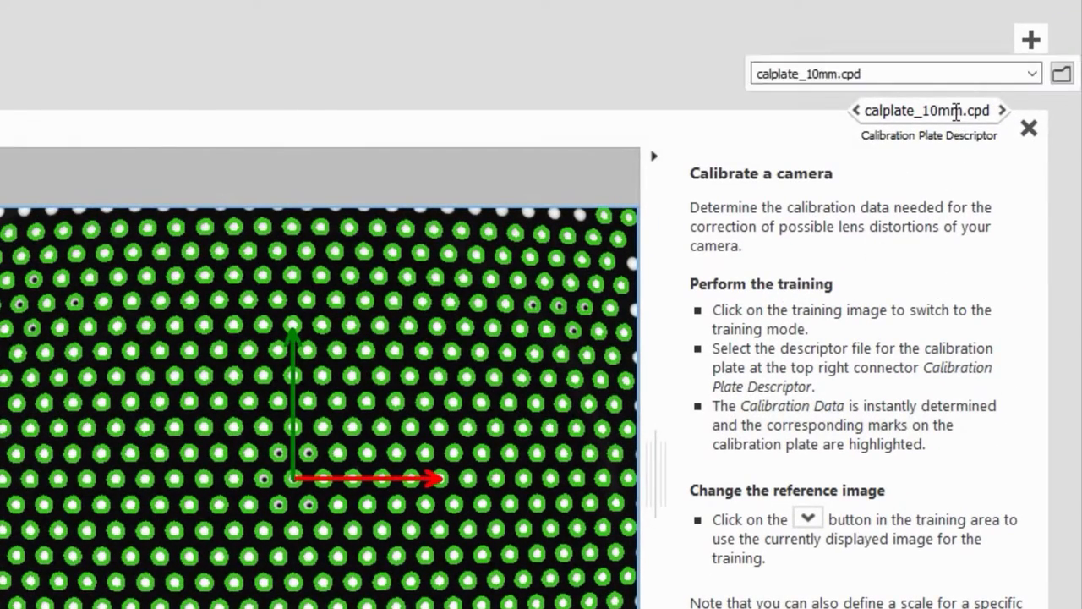
{"action": "left_click", "coordinate": [1032, 75]}
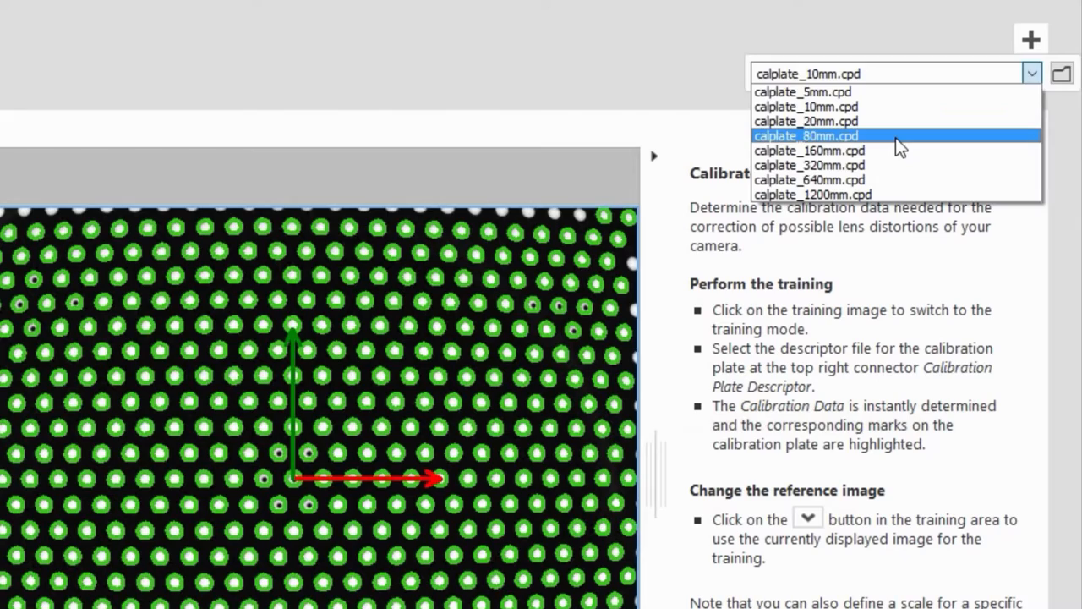
{"action": "left_click", "coordinate": [805, 136]}
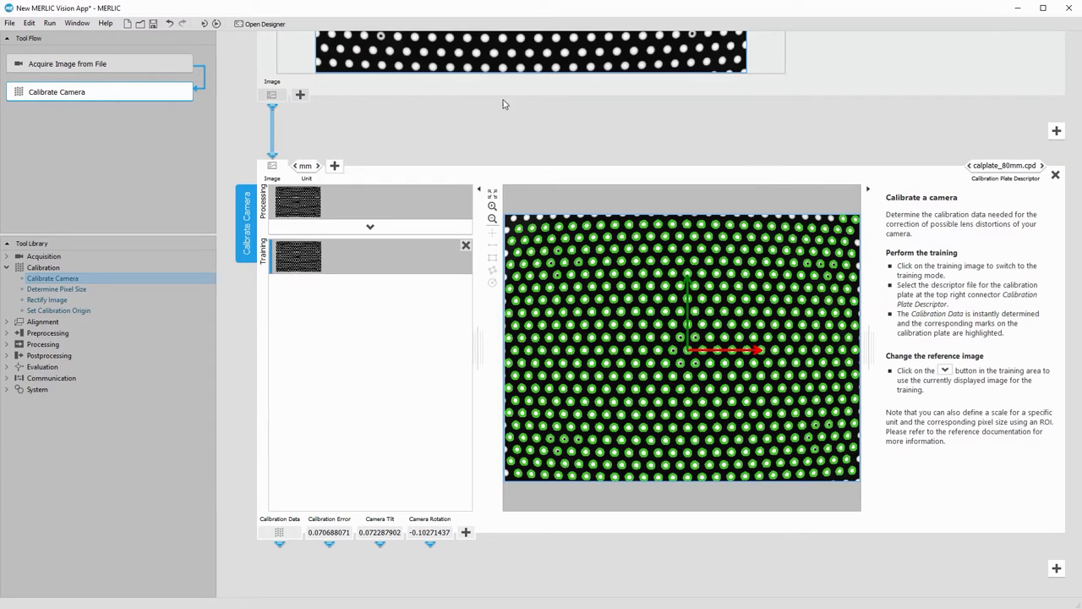
{"action": "left_click", "coordinate": [105, 23]}
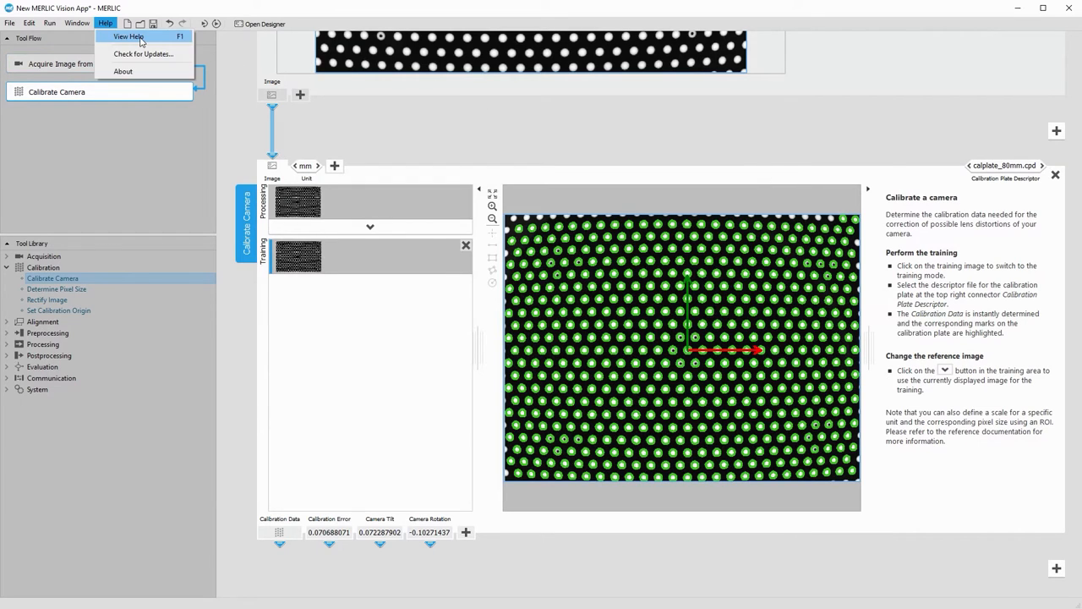
{"action": "left_click", "coordinate": [129, 37]}
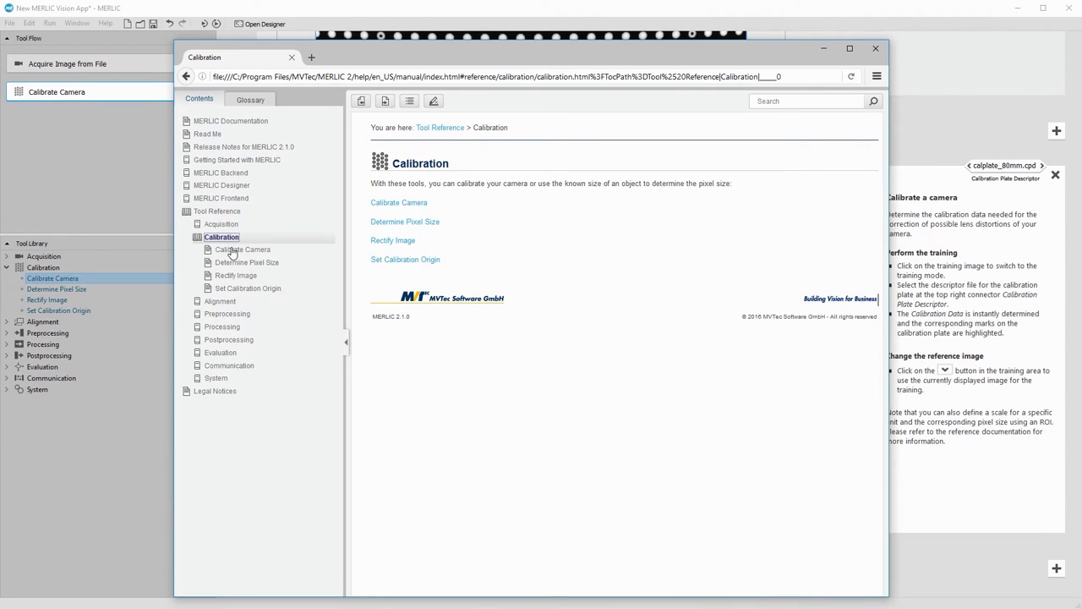
{"action": "left_click", "coordinate": [242, 250]}
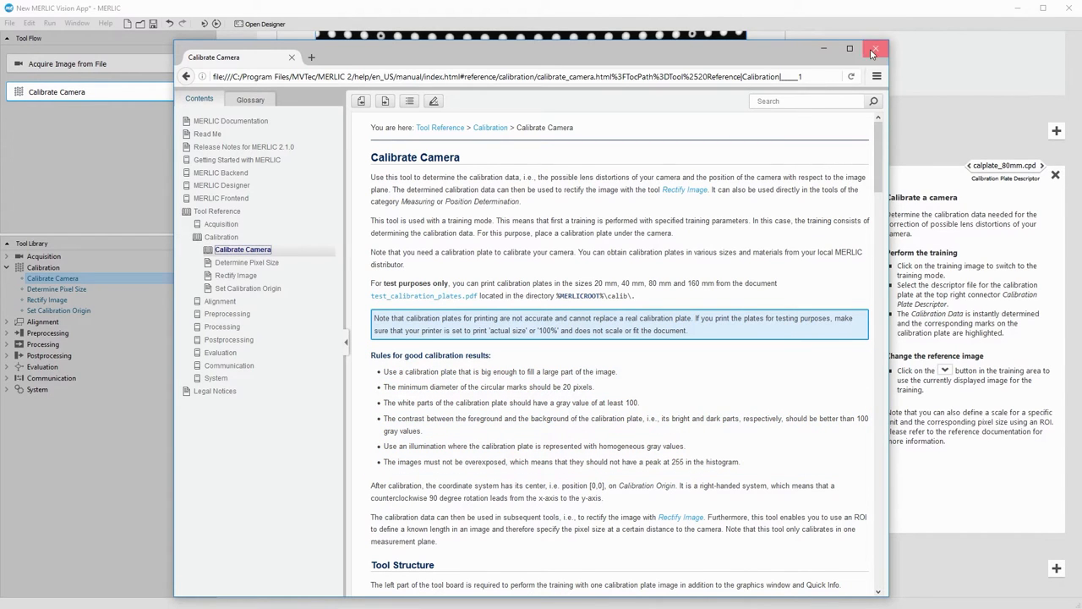
{"action": "left_click", "coordinate": [875, 48]}
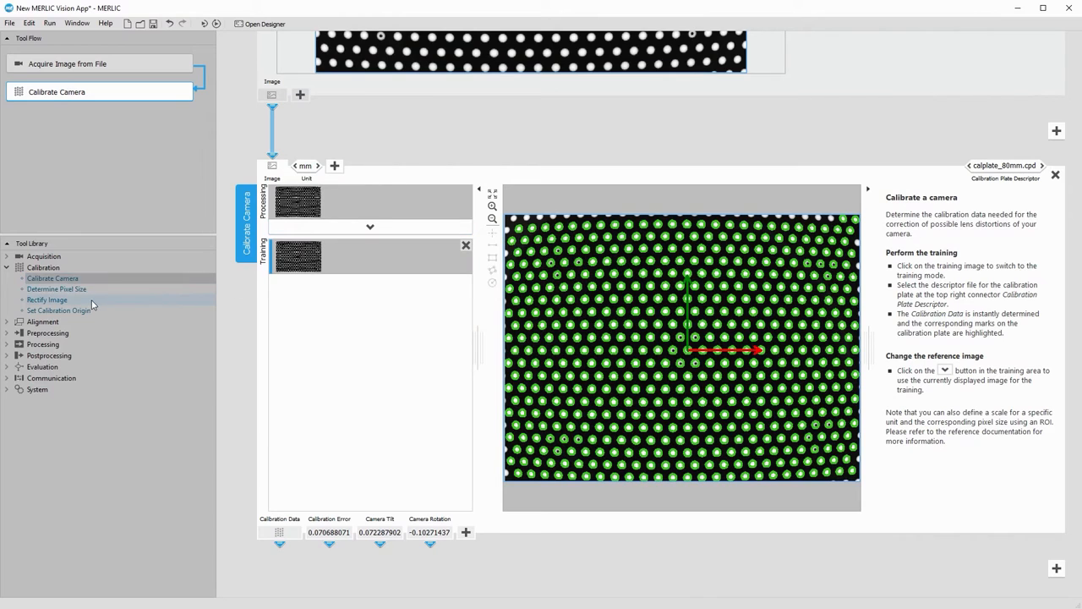
Insert a Rectify Image step after Calibrate Camera
{"action": "left_click", "coordinate": [47, 300]}
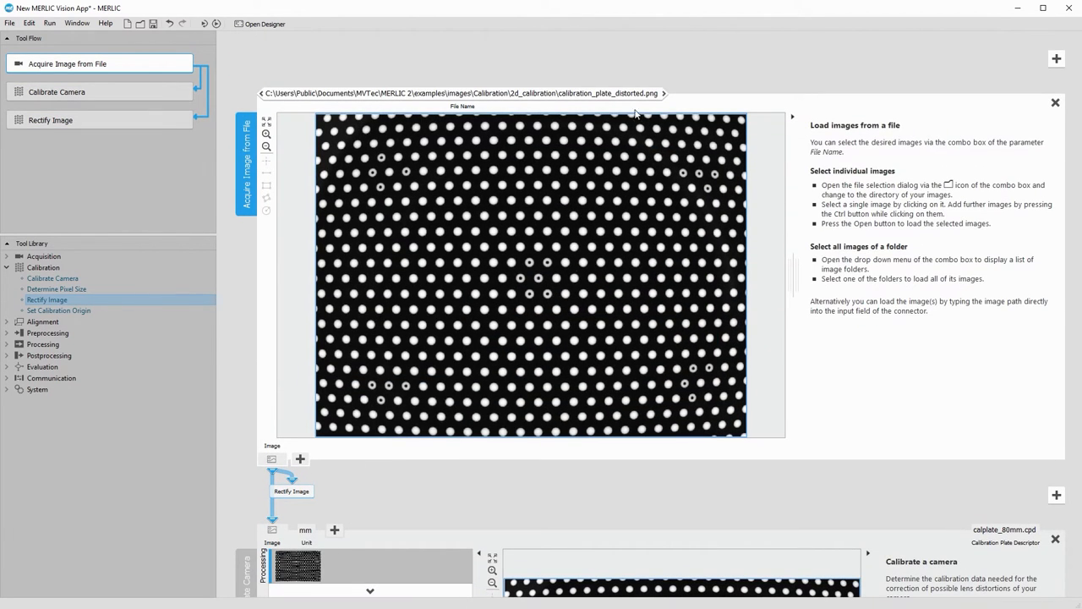
Load ruler_distorted as the acquired image and view the Rectify Image result
{"action": "left_click", "coordinate": [636, 75]}
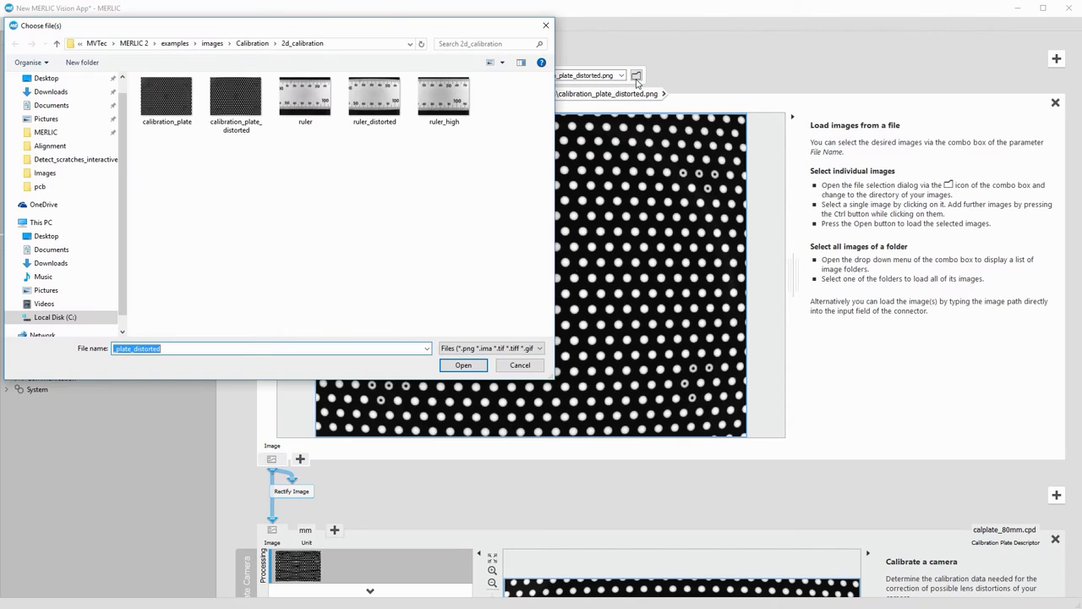
{"action": "left_click", "coordinate": [374, 93]}
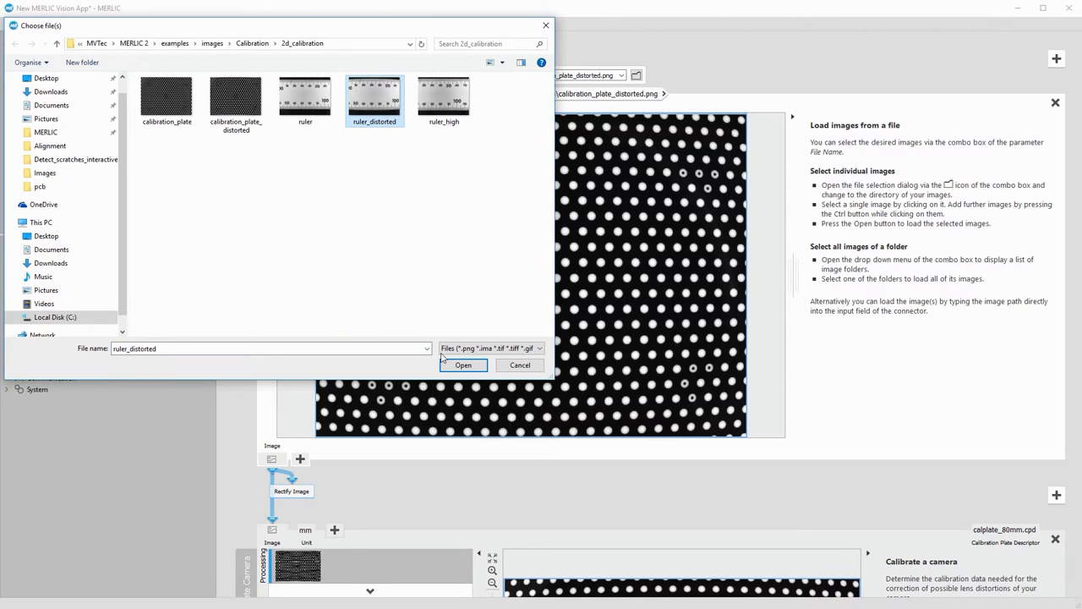
{"action": "left_click", "coordinate": [463, 365]}
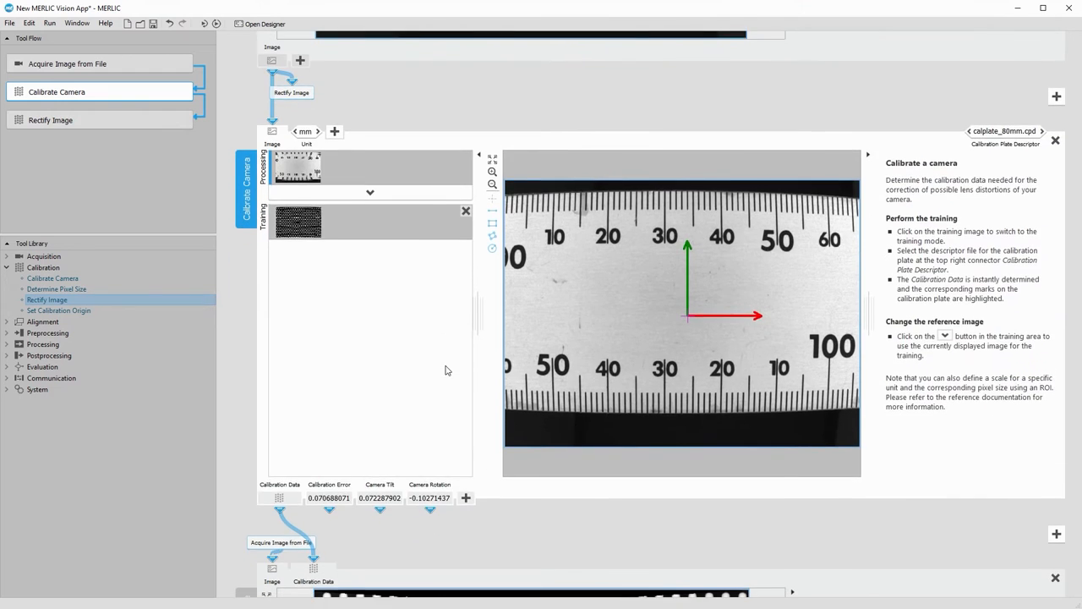
{"action": "left_click", "coordinate": [51, 118]}
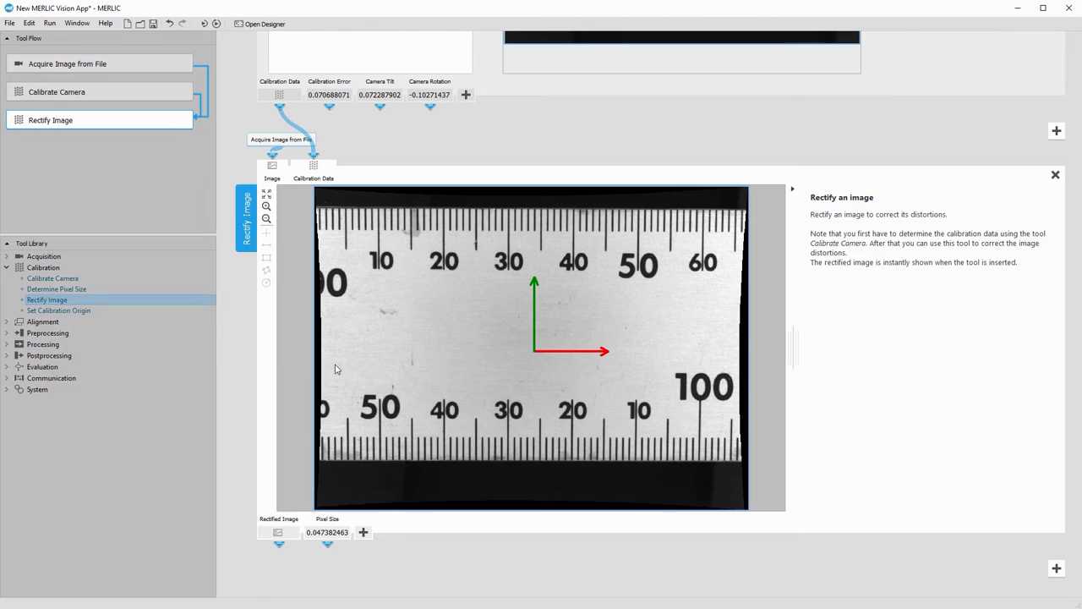
Add a Measure Row Spacing step on the rectified ruler image
{"action": "left_click", "coordinate": [7, 345]}
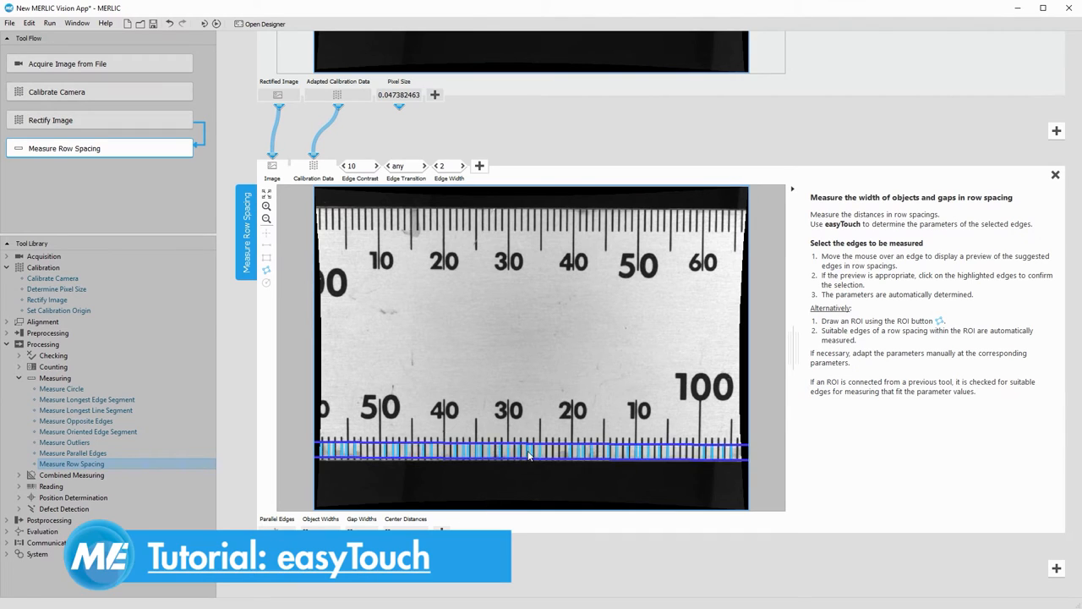
Add an Evaluate Expression step below Measure Row Spacing
{"action": "left_click", "coordinate": [527, 453]}
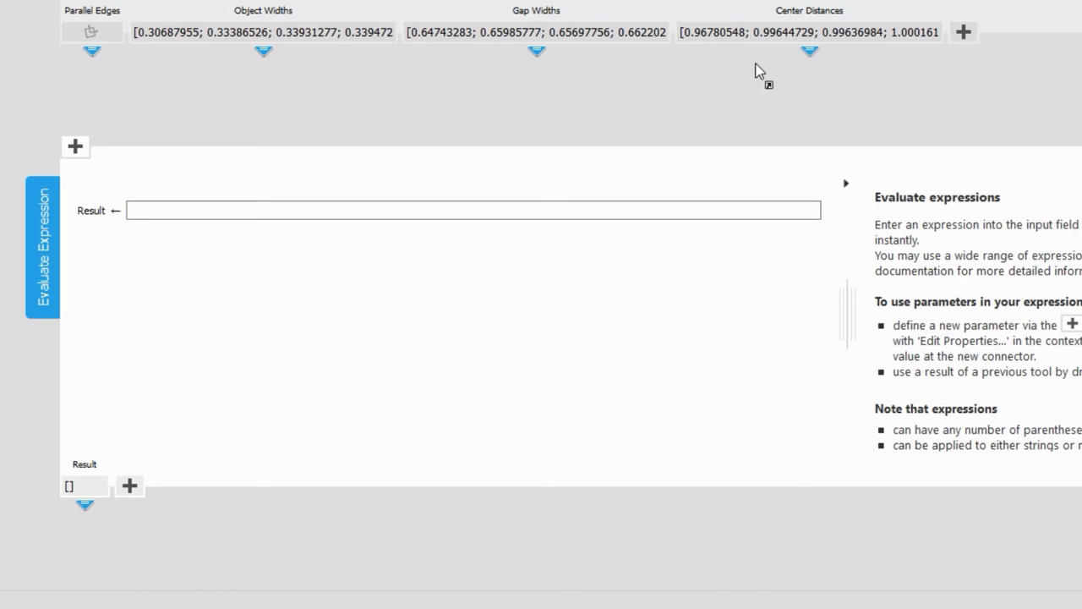
Connect Center Distances into Evaluate Expression computing deviation(Center_Distances)
{"action": "left_click_drag", "start_coordinate": [809, 53], "coordinate": [473, 210]}
{"action": "type", "text": "deviation(Center_Distances"}
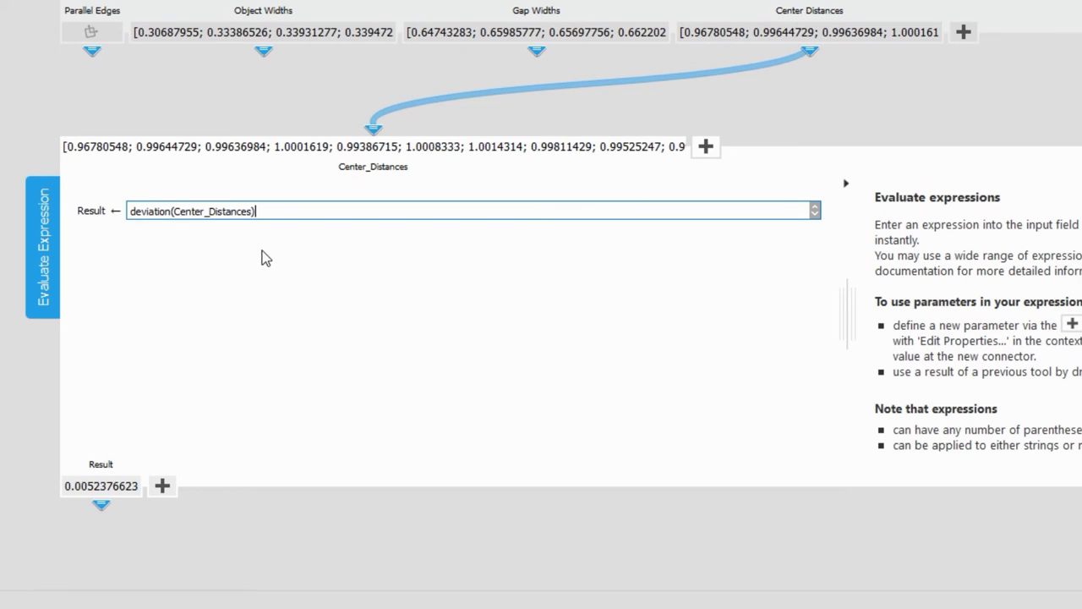
Extend the expression to check deviation(Center_Distances) against the 0.004 limit, yielding 0
{"action": "type", "text": "< 0.0"}
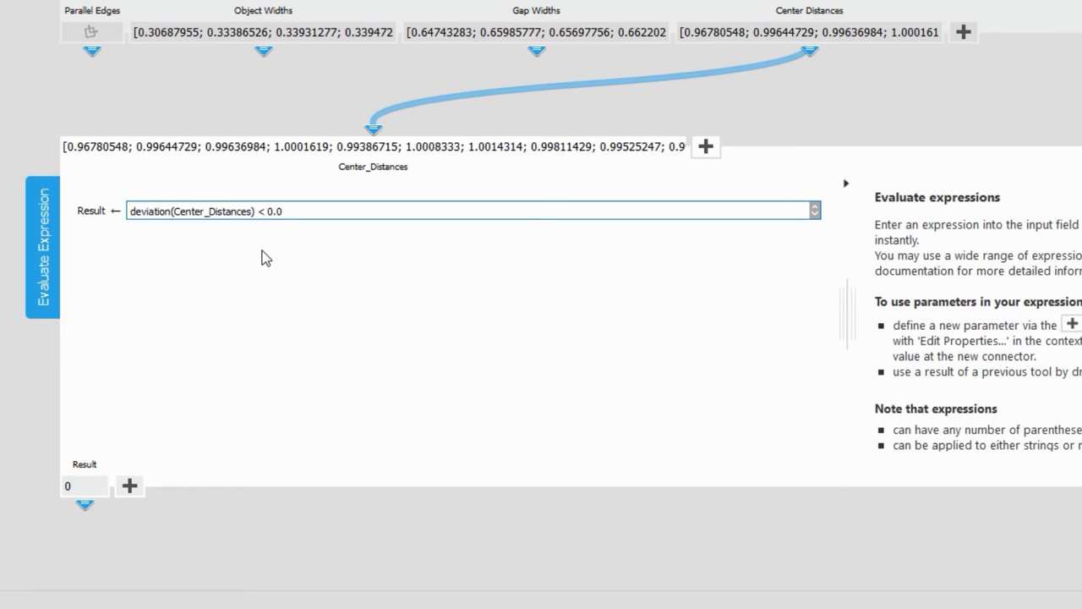
{"action": "type", "text": "07"}
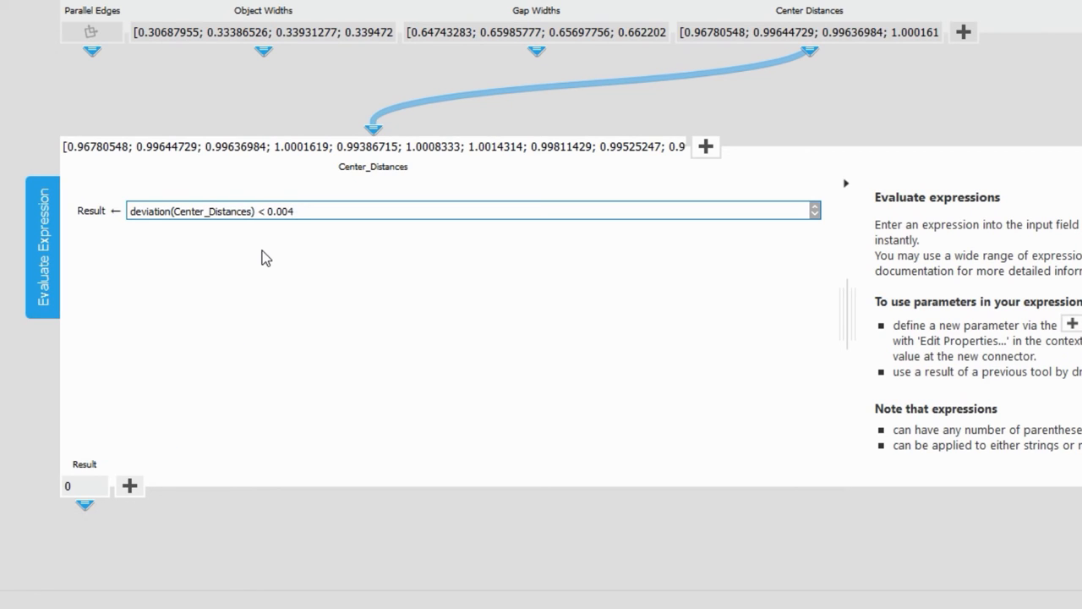
{"action": "left_click", "coordinate": [294, 209]}
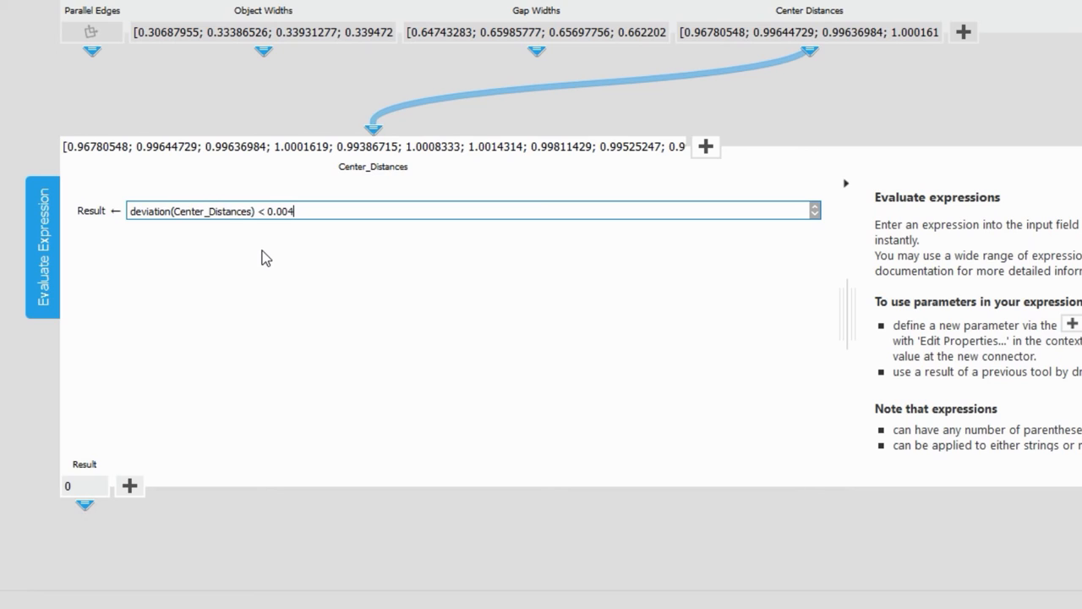